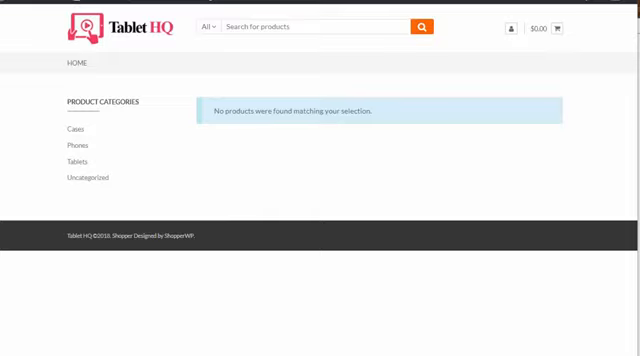
mouse_move(291, 206)
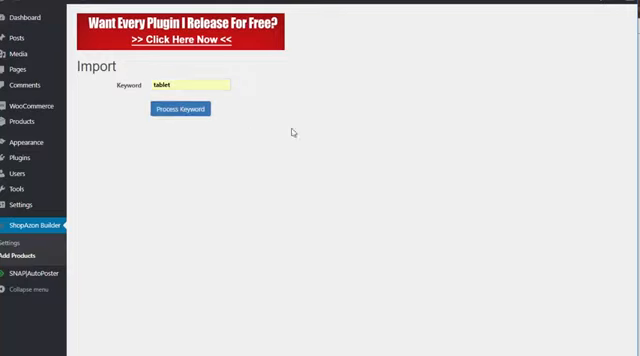
mouse_move(391, 157)
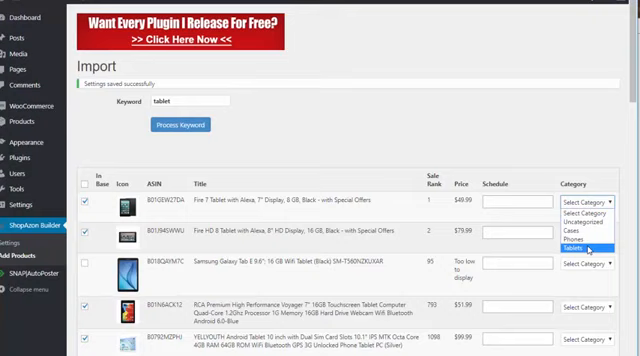
Assign the Fire HD 8 tablet to Tablets and tick the Fire 7 case for import.
click(587, 247)
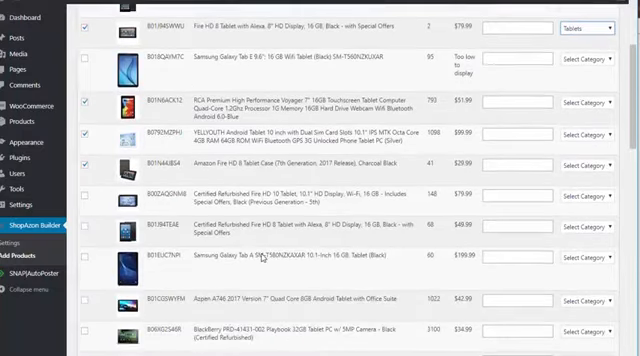
scroll(down, 3)
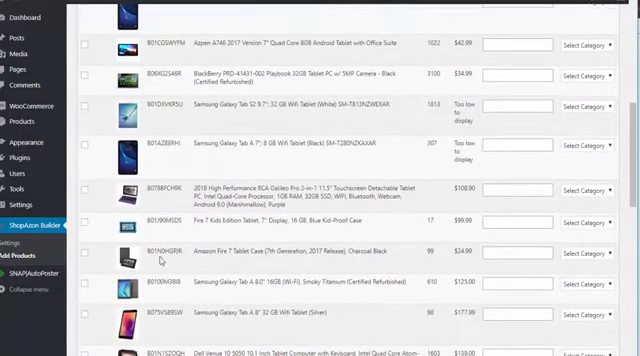
click(588, 254)
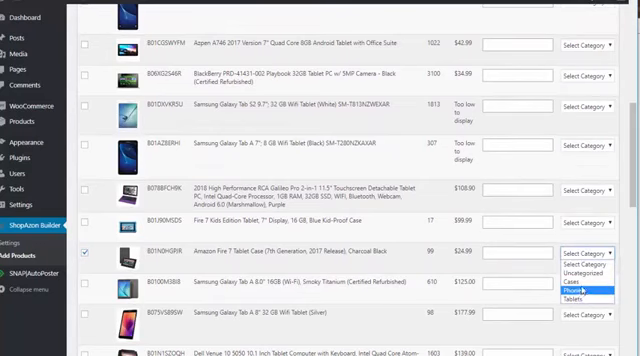
scroll(down, 3)
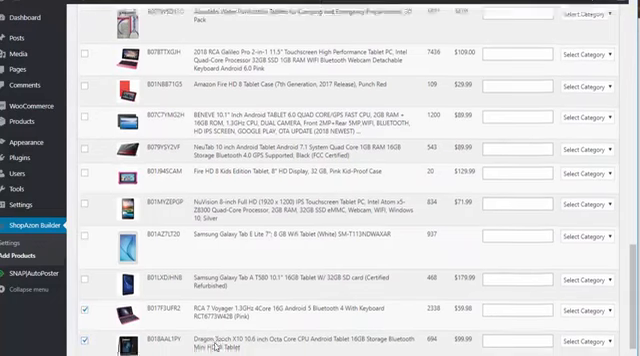
scroll(down, 3)
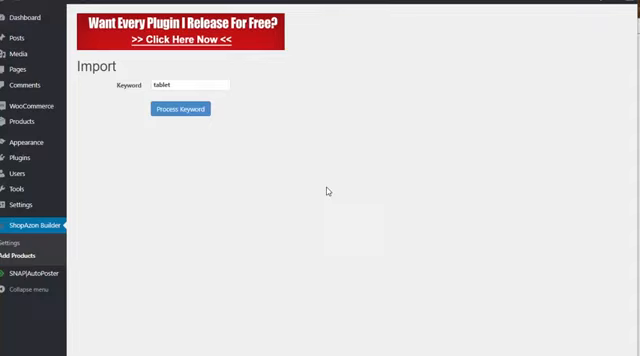
mouse_move(232, 150)
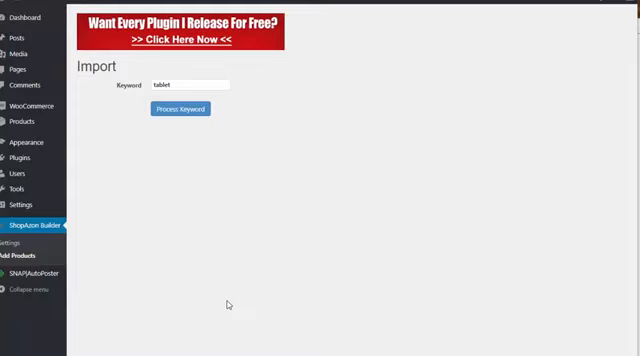
mouse_move(328, 84)
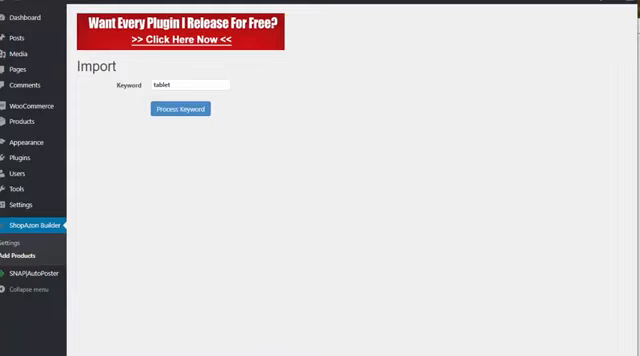
Visit the Tablet HQ site to see the imported products.
click(181, 108)
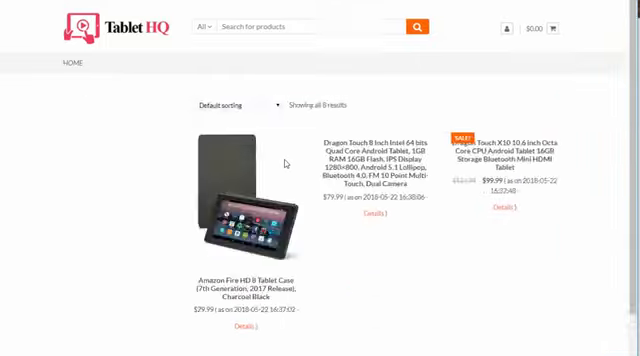
Scroll the shop grid to locate the Amazon Fire HD 8 Tablet Case.
scroll(down, 3)
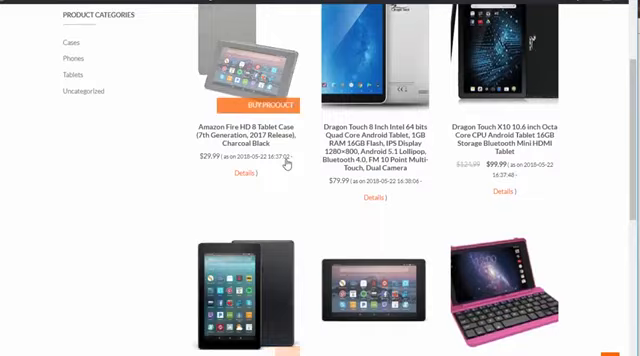
scroll(up, 3)
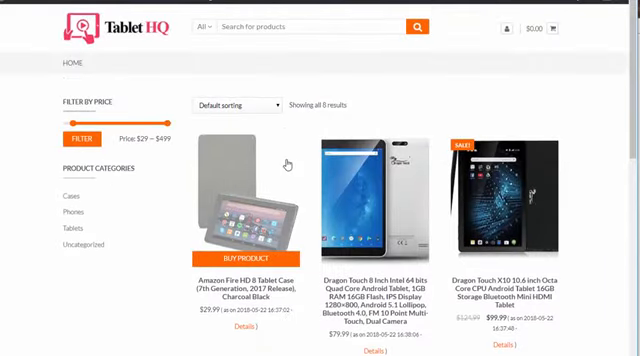
scroll(down, 3)
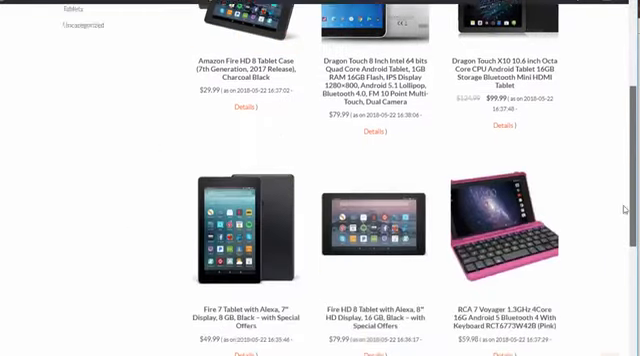
scroll(up, 3)
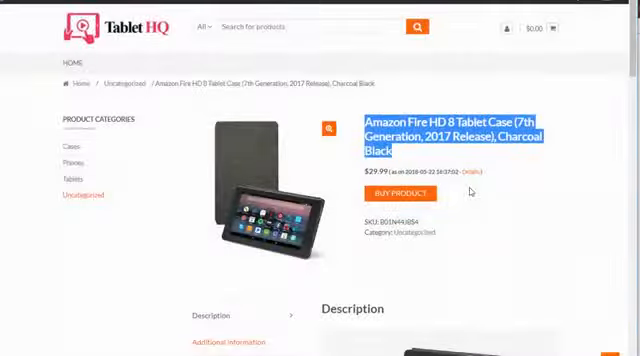
scroll(down, 3)
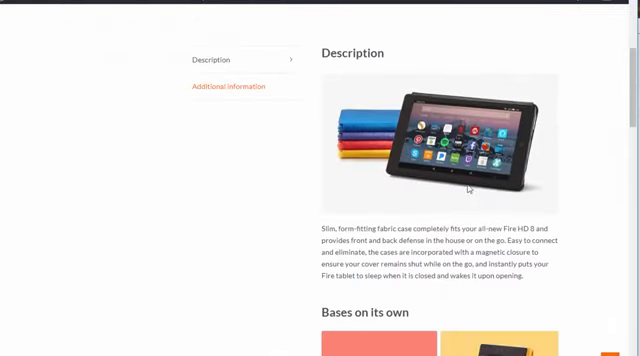
scroll(down, 3)
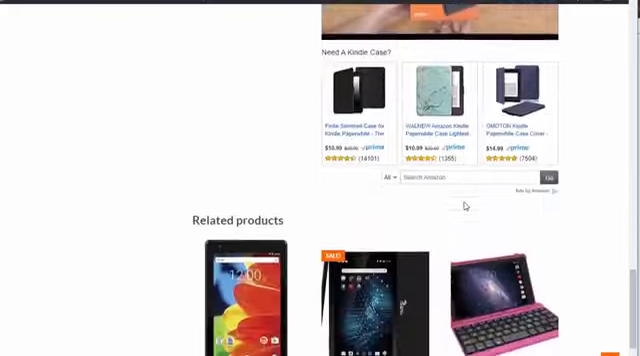
scroll(down, 3)
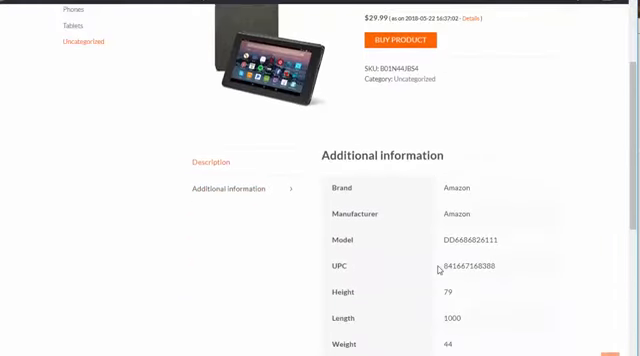
scroll(down, 3)
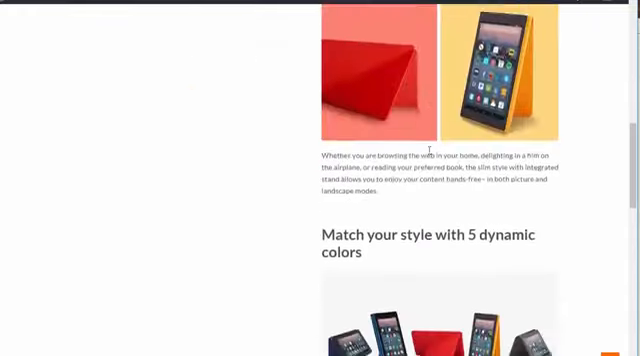
scroll(down, 3)
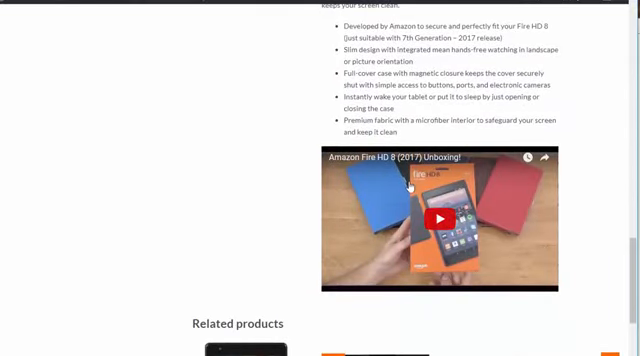
scroll(down, 3)
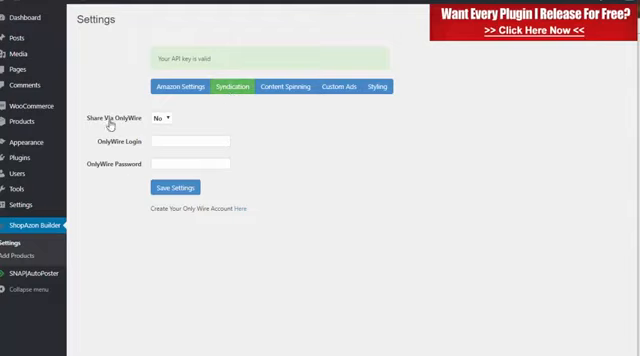
mouse_move(165, 127)
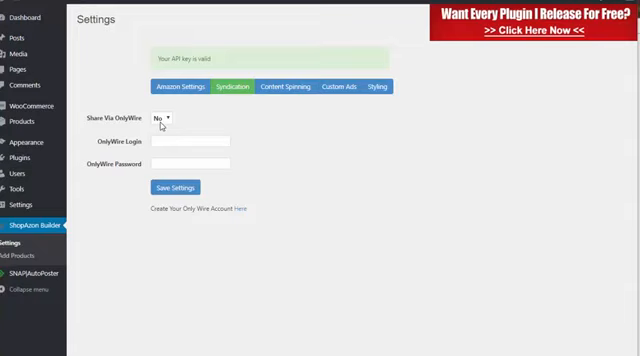
mouse_move(274, 170)
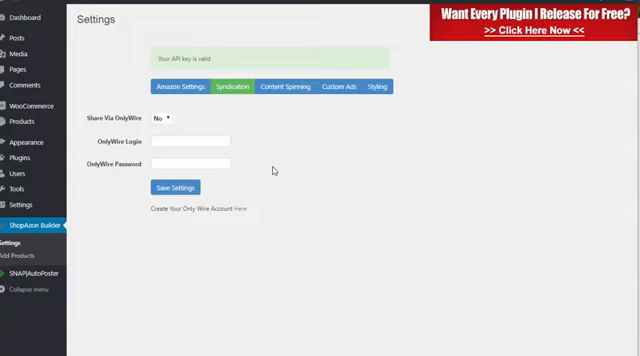
mouse_move(283, 101)
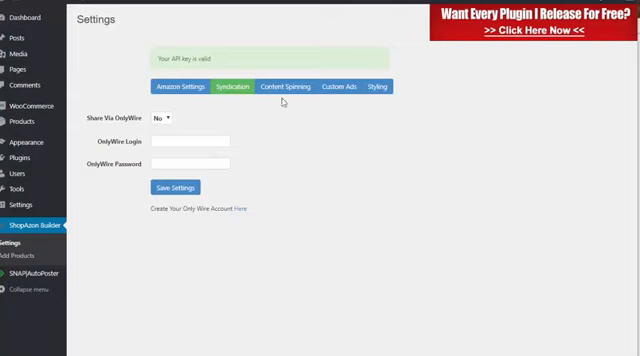
Leave OnlyWire sharing at No and go to the Content Spinning settings.
click(291, 85)
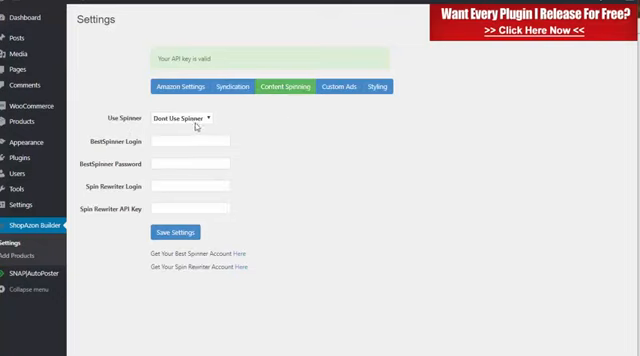
Check that Use Spinner is set to Dont Use Spinner, then go to Styling.
click(187, 119)
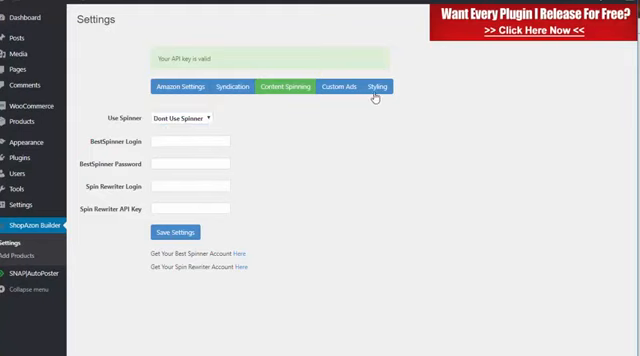
click(339, 86)
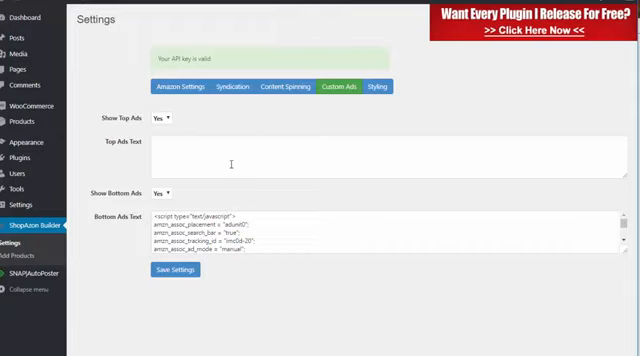
mouse_move(247, 197)
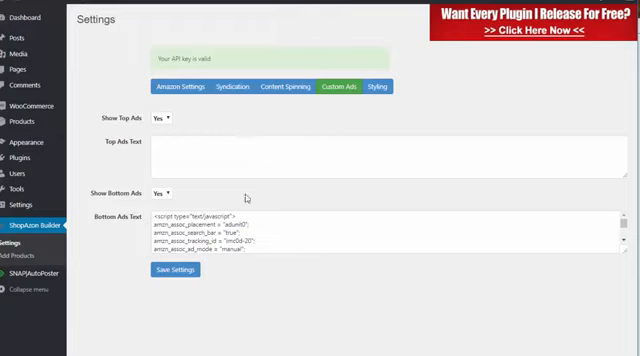
mouse_move(240, 170)
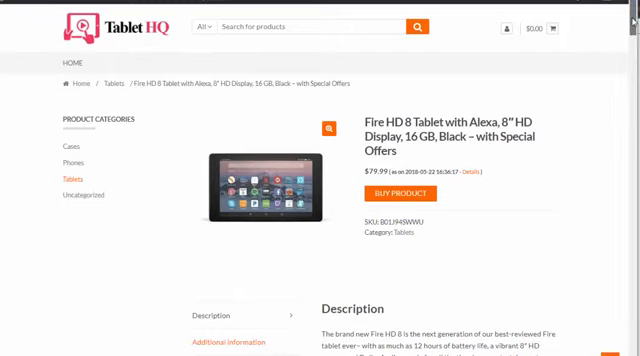
Scroll the Fire HD 8 page down to the review video and Amazon ads.
scroll(down, 3)
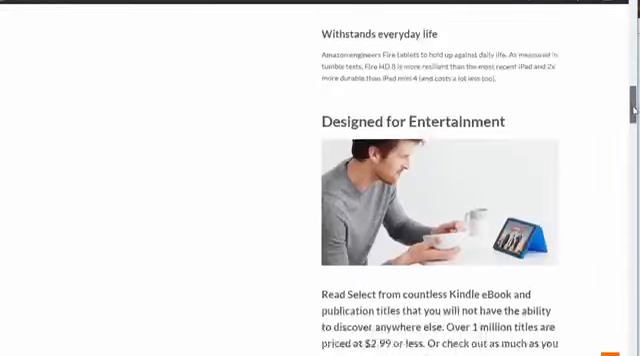
scroll(down, 3)
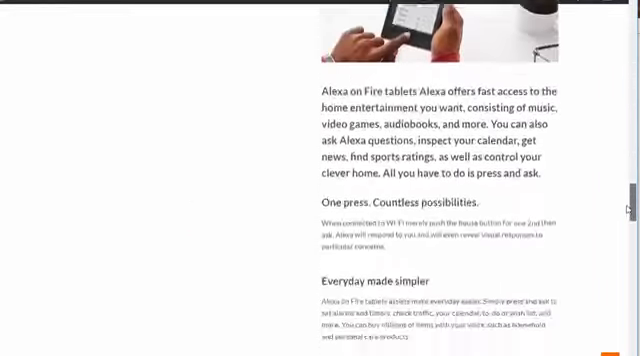
scroll(down, 3)
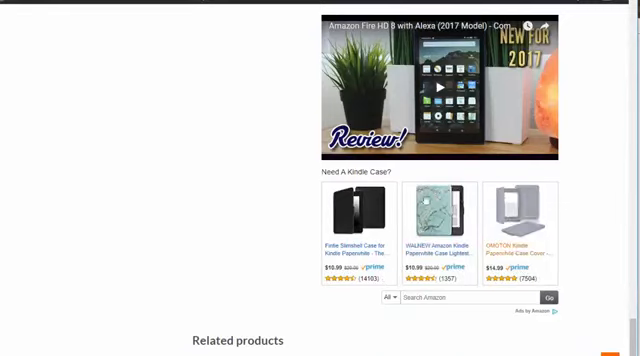
scroll(down, 3)
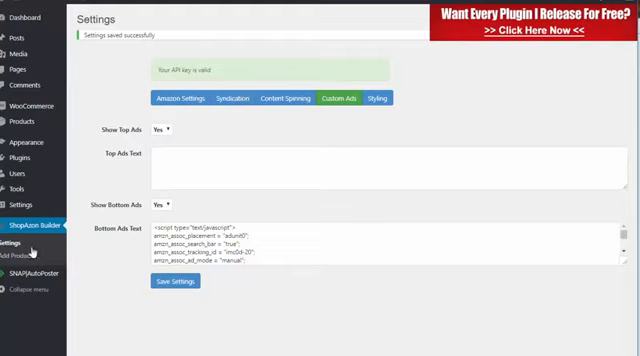
Open ShopAzon Add Products, then visit the storefront showing all 9 results.
click(18, 256)
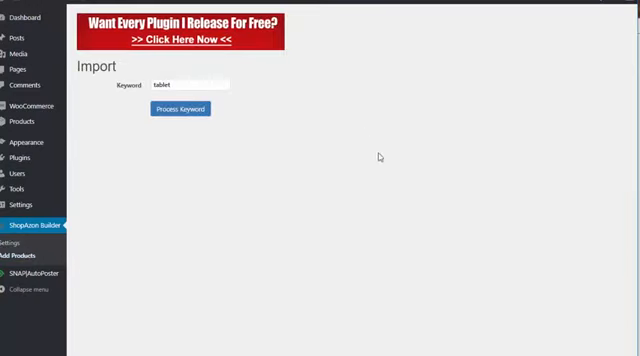
mouse_move(381, 158)
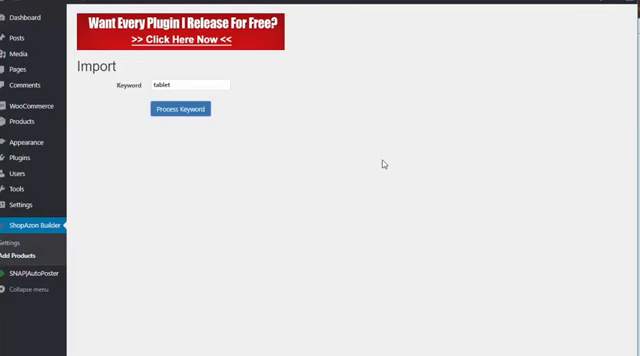
click(182, 109)
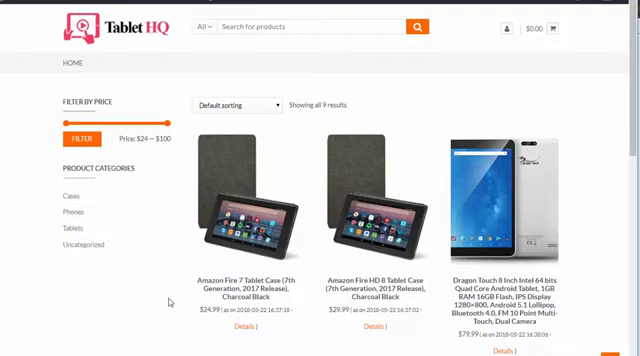
mouse_move(500, 128)
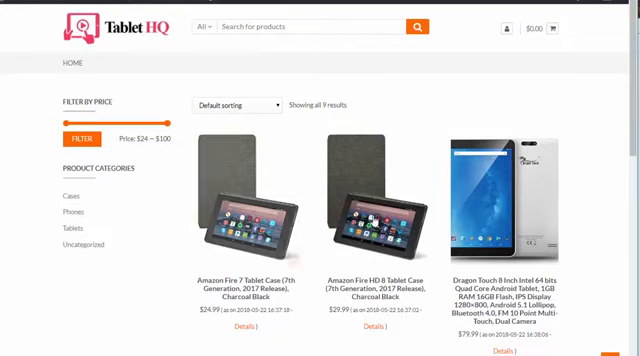
mouse_move(365, 200)
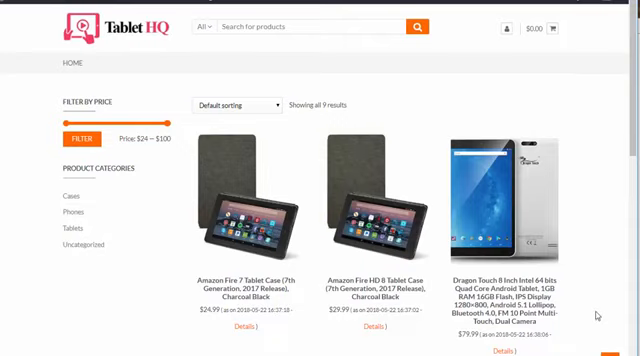
mouse_move(594, 316)
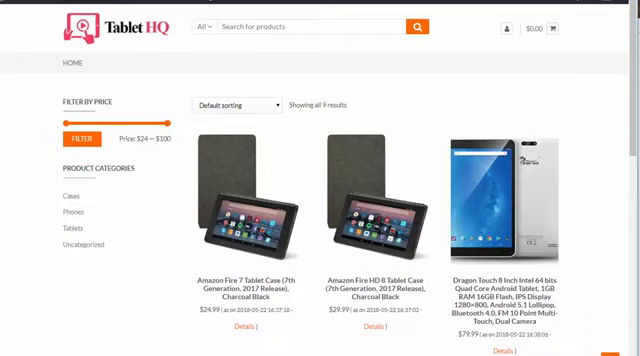